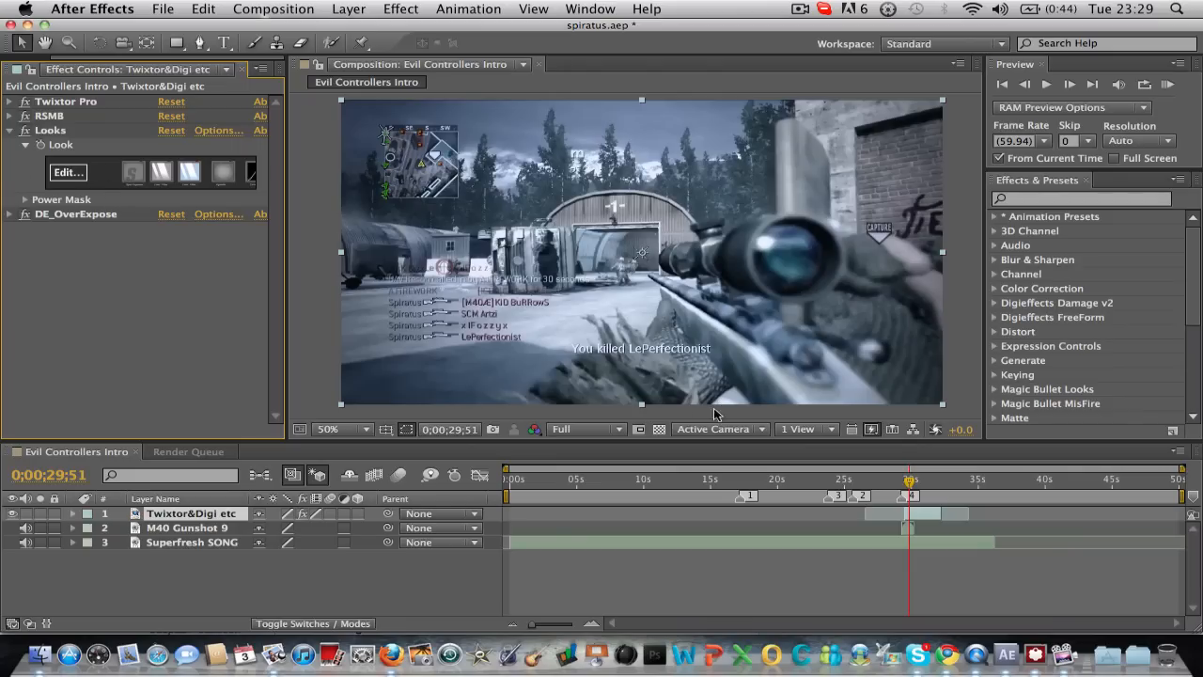
pyautogui.moveTo(481, 175)
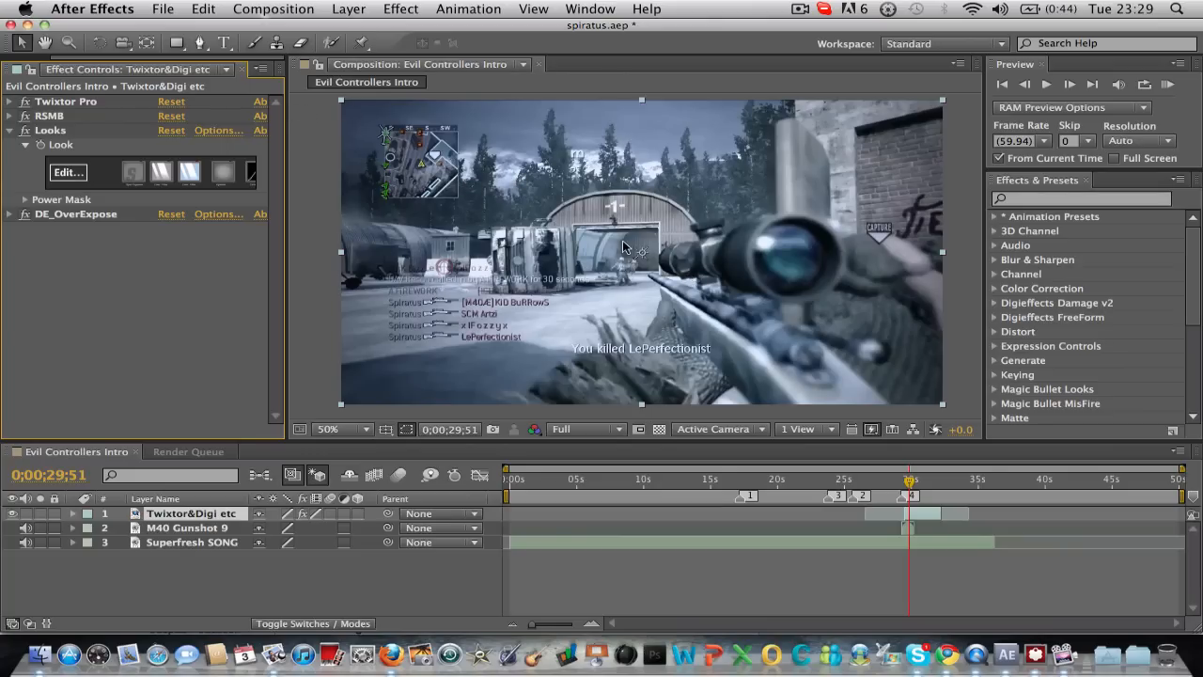
pyautogui.moveTo(664, 261)
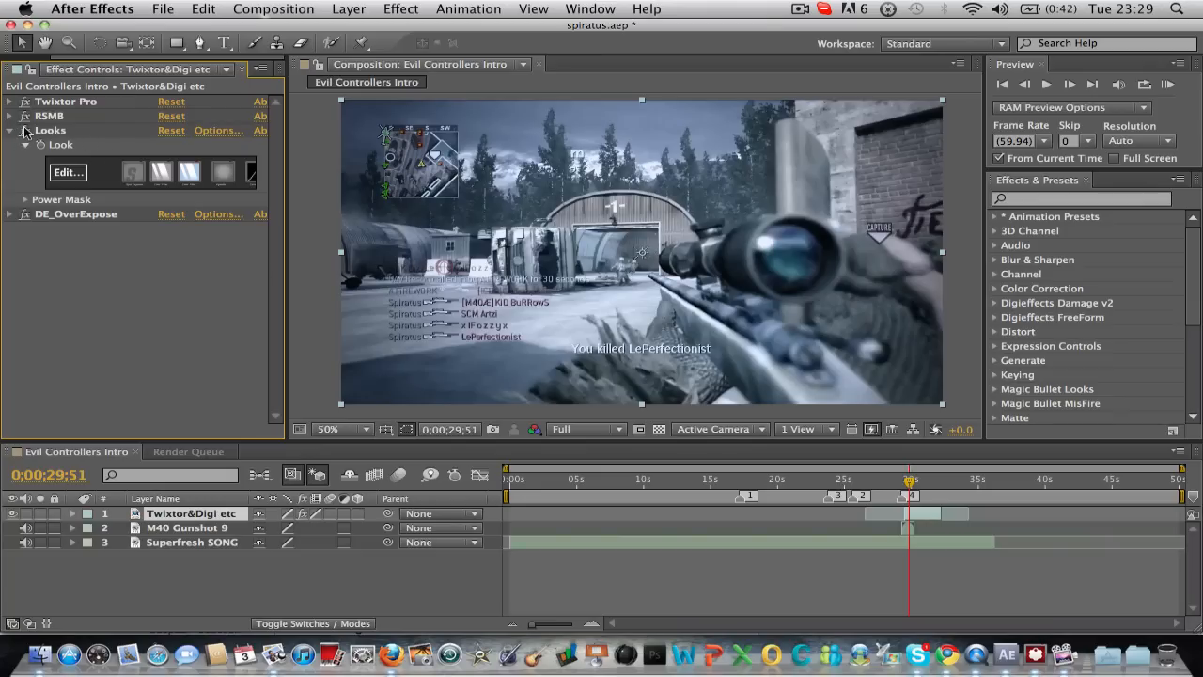
# Switch off the original Looks effect so a fresh Looks 2 can take over
pyautogui.click(400, 8)
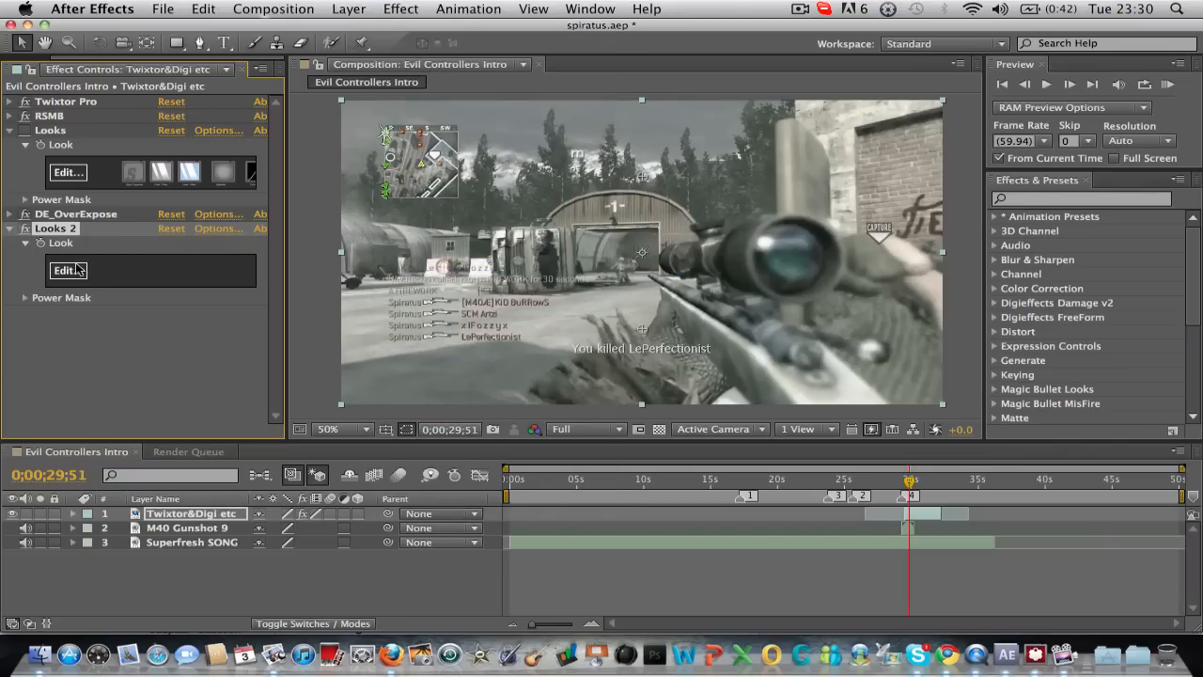
# Add a Curves tool: contrast +0.5, shadows -0.1, midtones +0.26, highlights +1.58, gamma 2.5
pyautogui.click(66, 272)
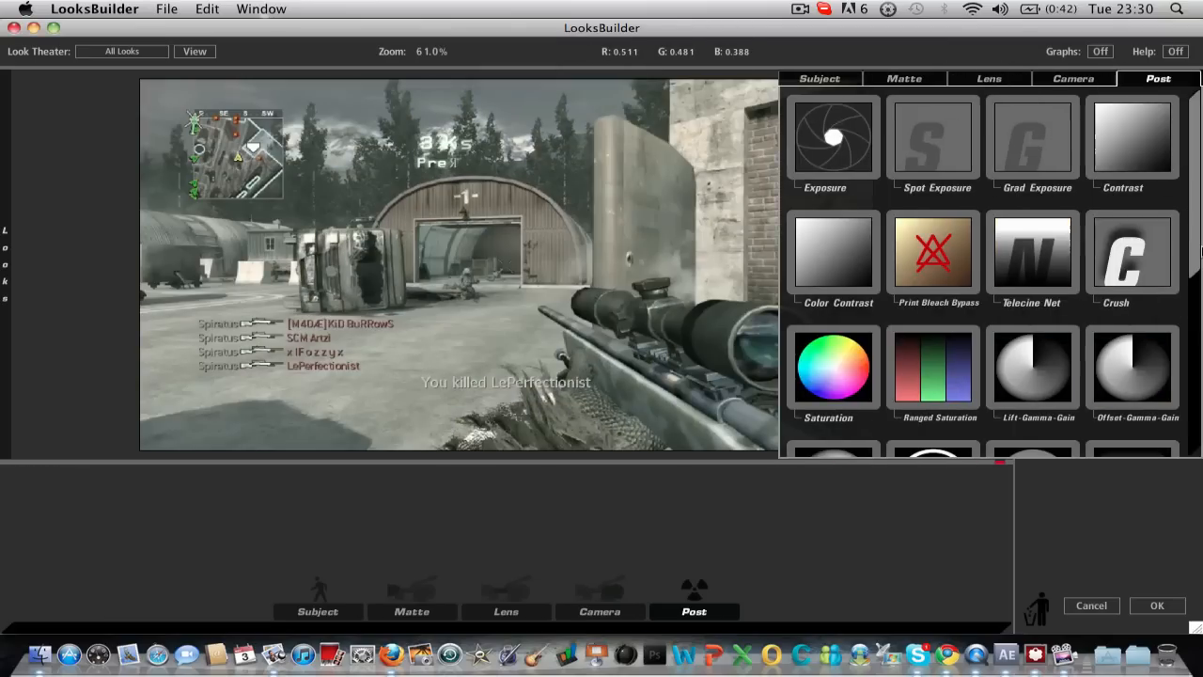
pyautogui.scroll(-3)
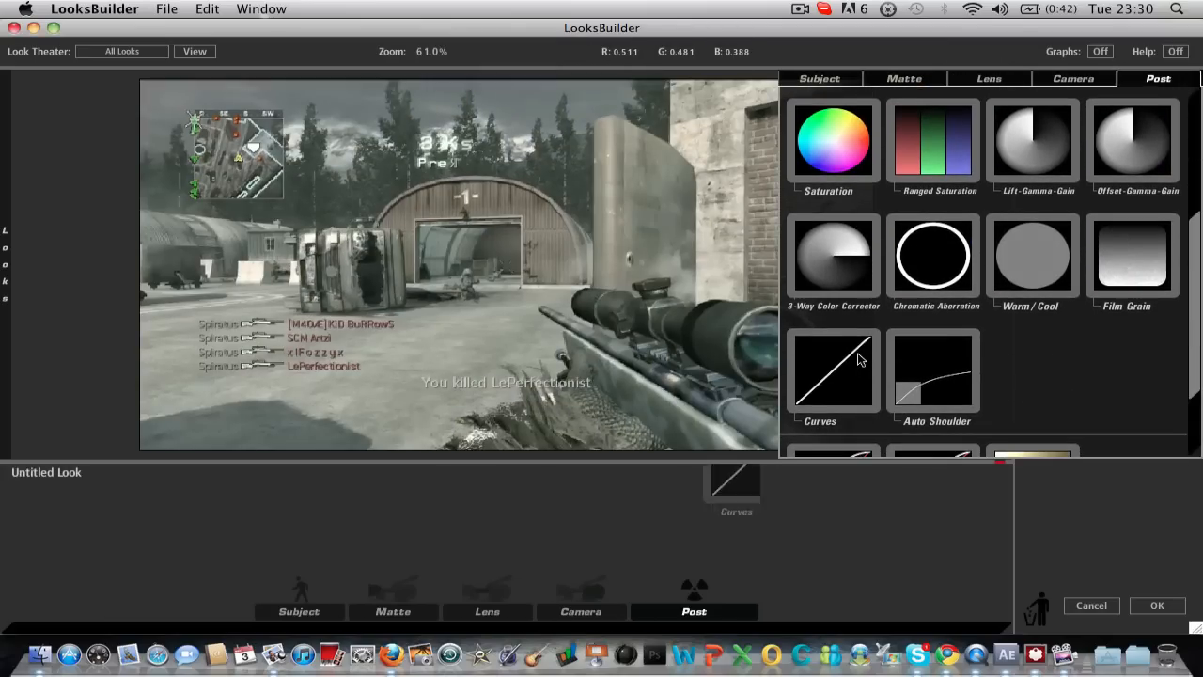
pyautogui.click(833, 369)
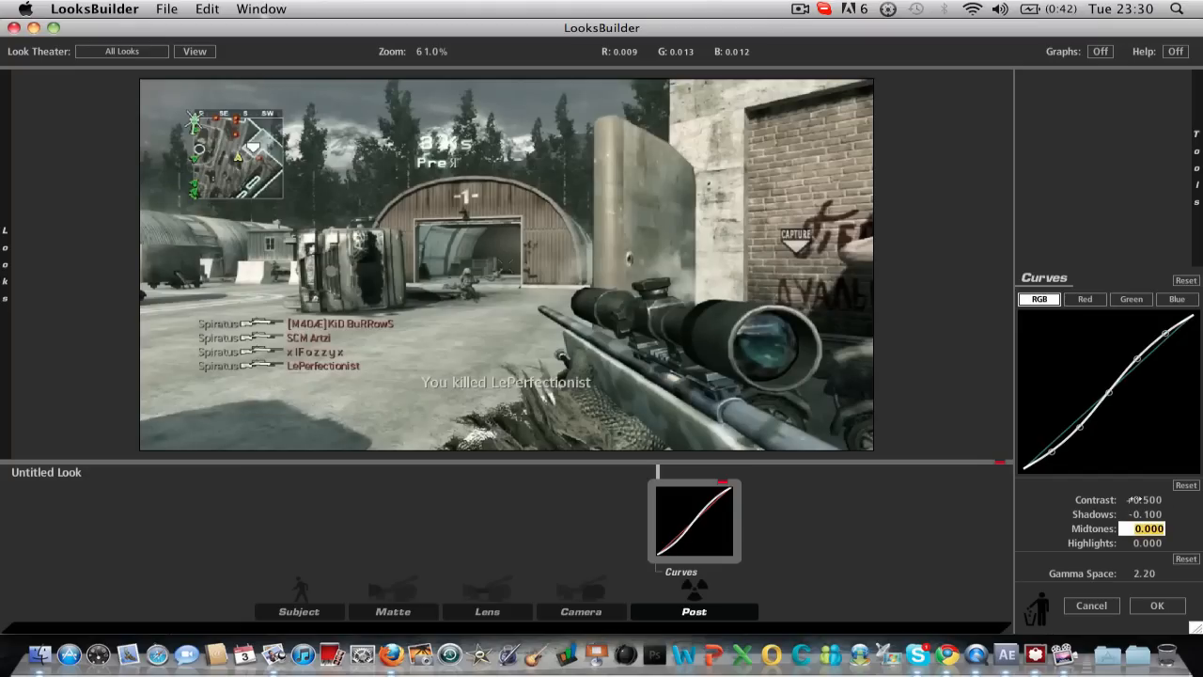
pyautogui.write('2.6')
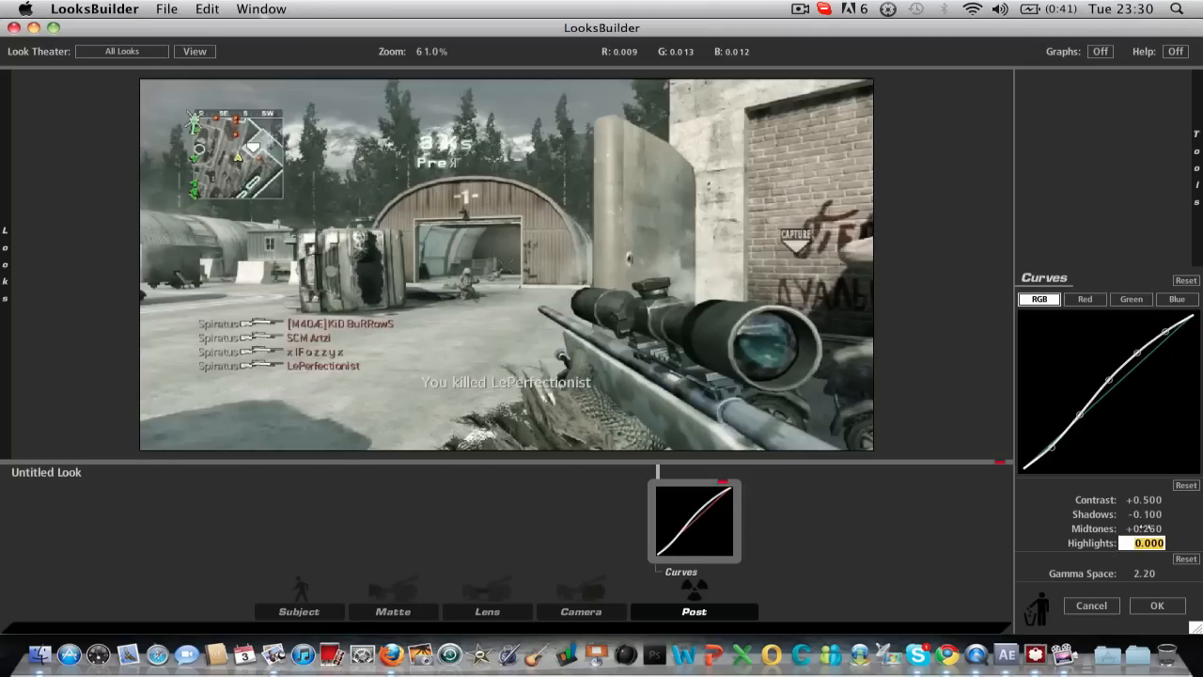
pyautogui.write('1.580')
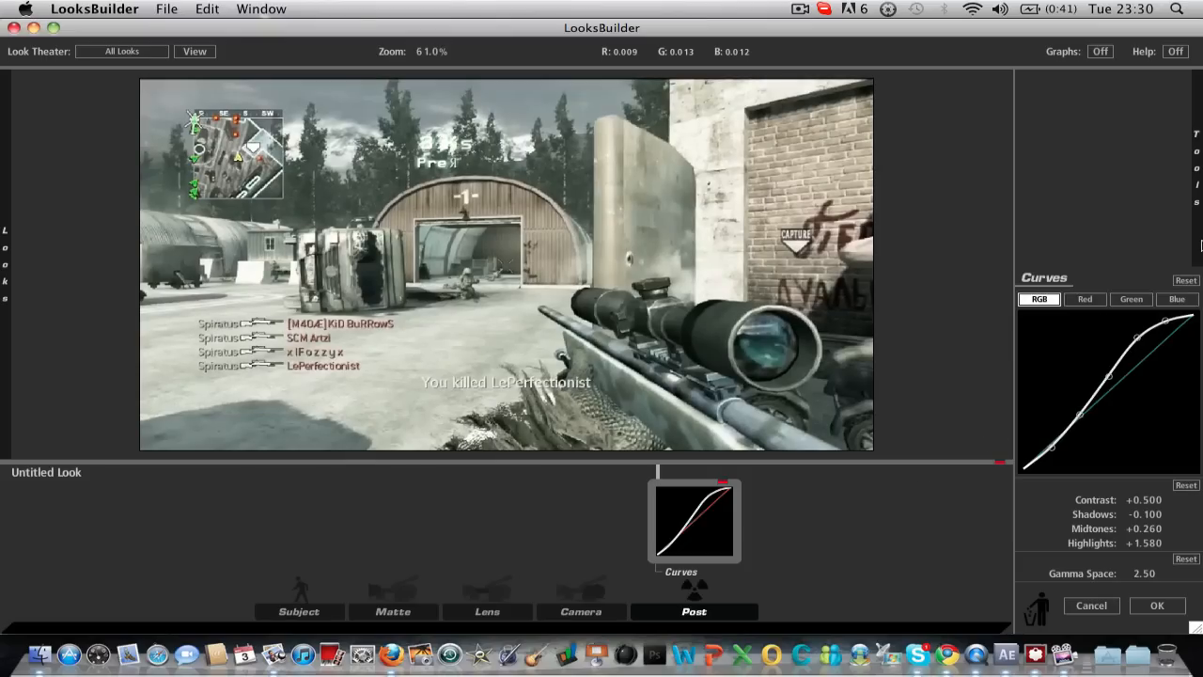
# Add a Vignette from the Lens tools with spread 0.400 and strength 70%
pyautogui.click(392, 611)
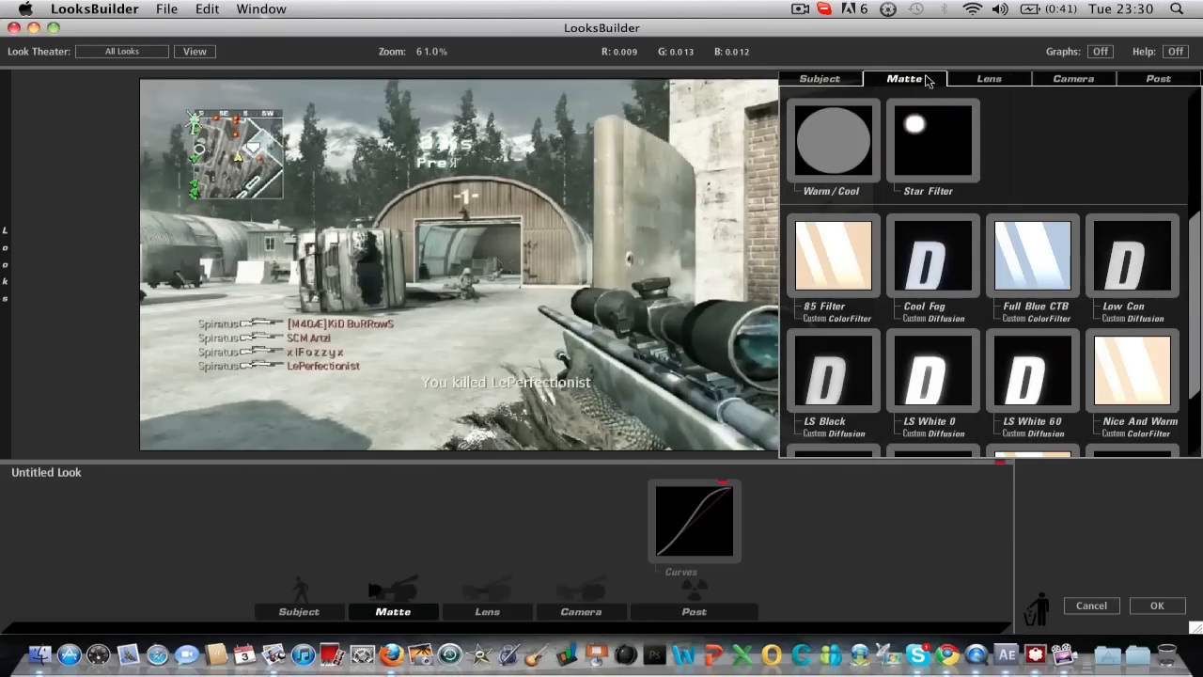
pyautogui.click(985, 78)
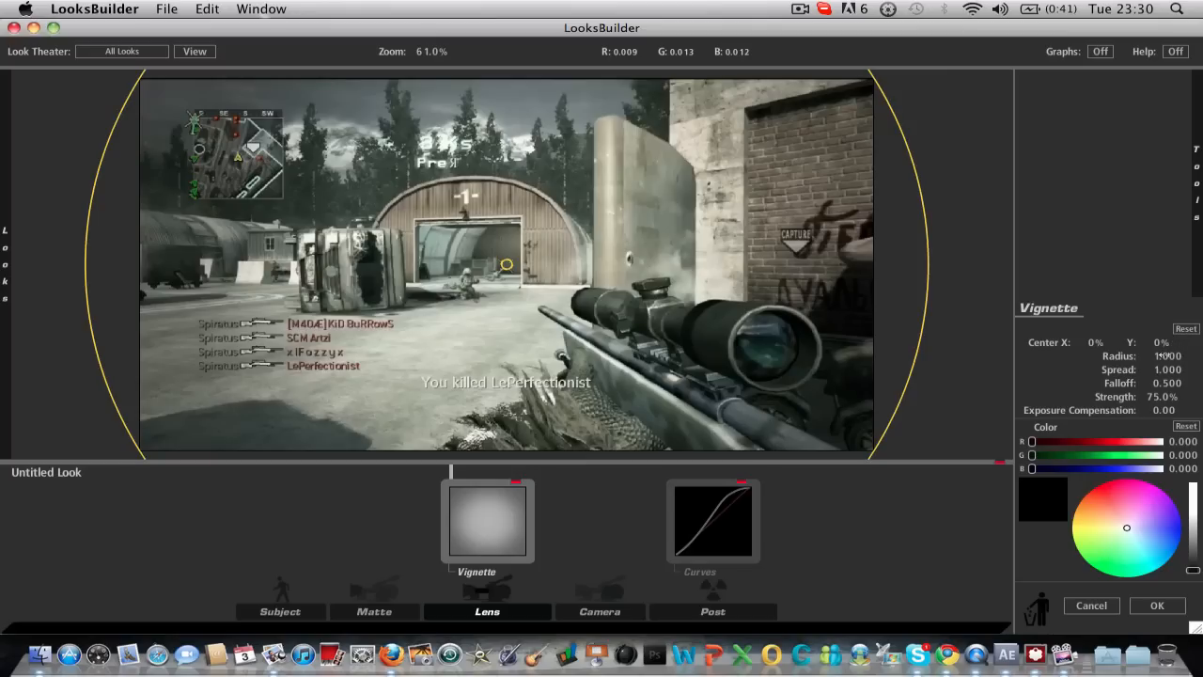
pyautogui.click(1165, 368)
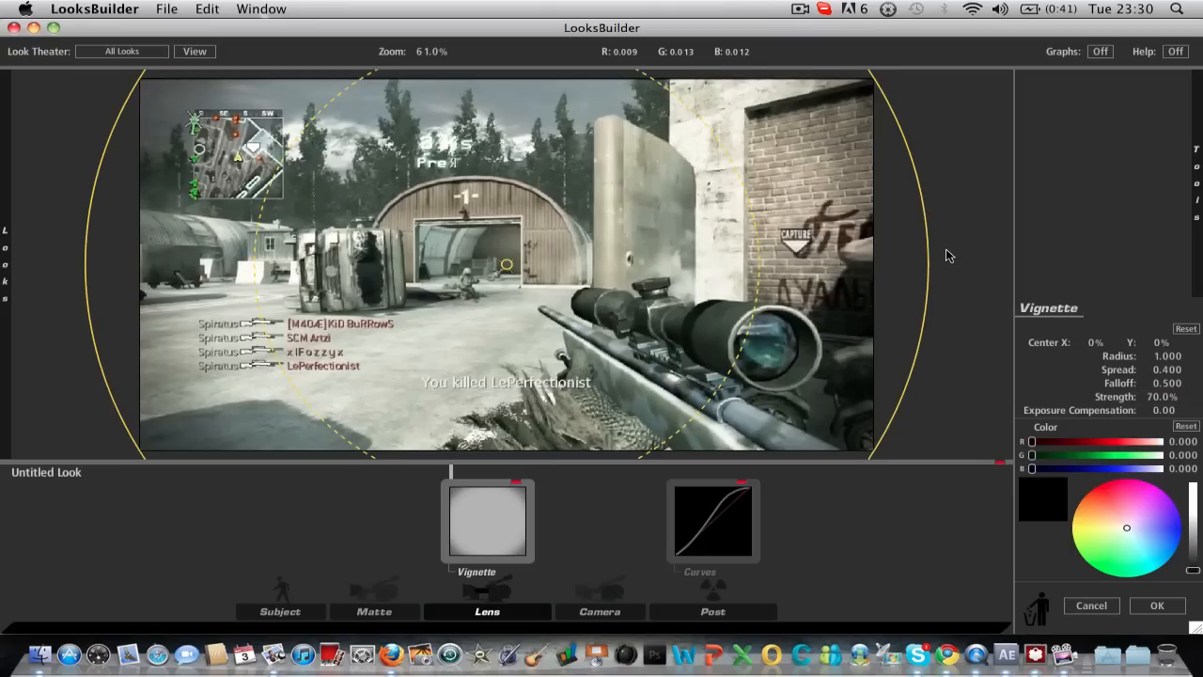
pyautogui.moveTo(954, 269)
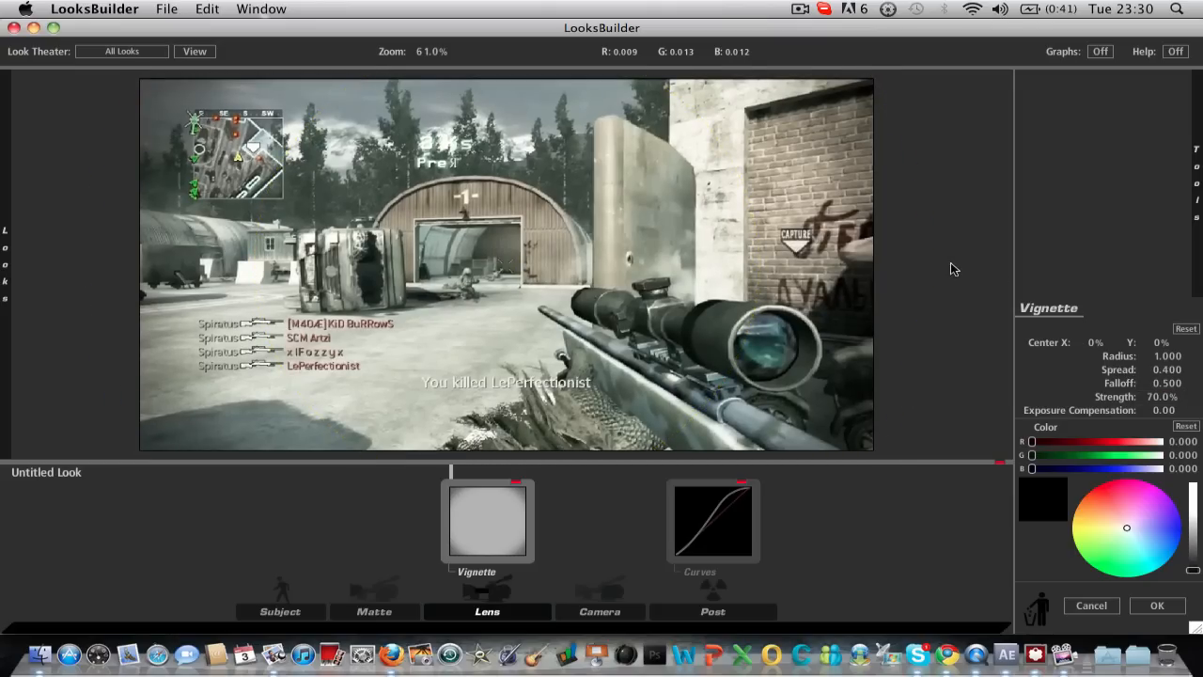
# Add a Spot Exposure at +0.60 stops, spread 0.400, and set Vignette exposure compensation to -0.3
pyautogui.click(487, 611)
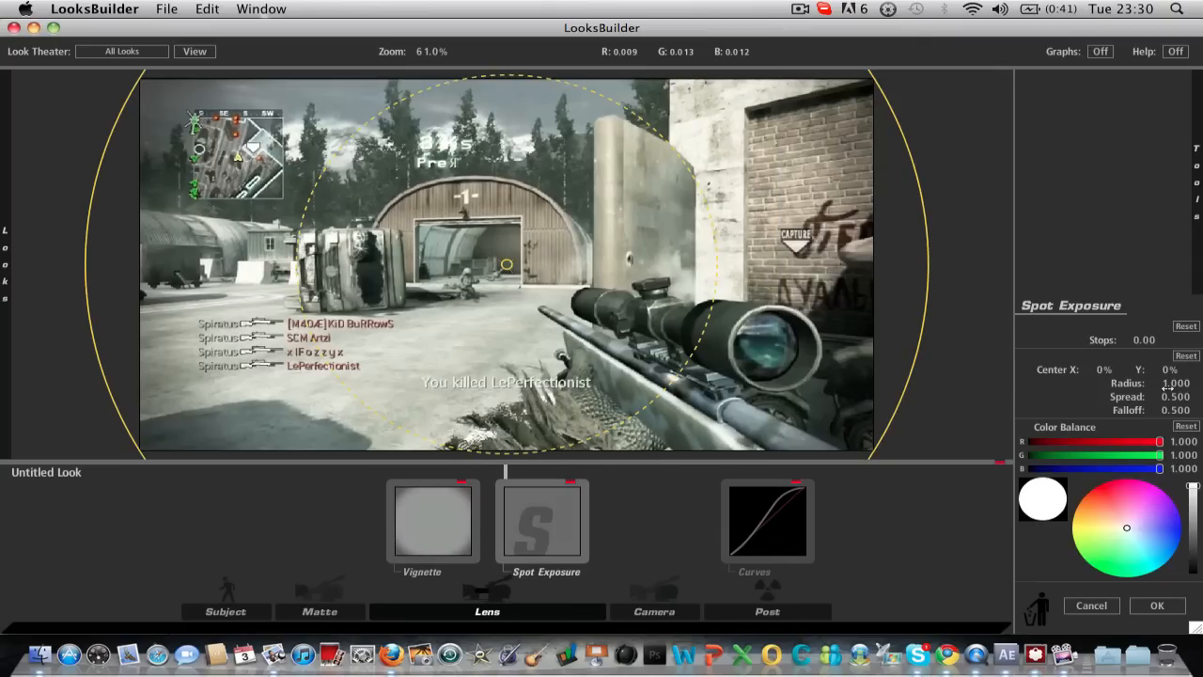
pyautogui.click(1149, 339)
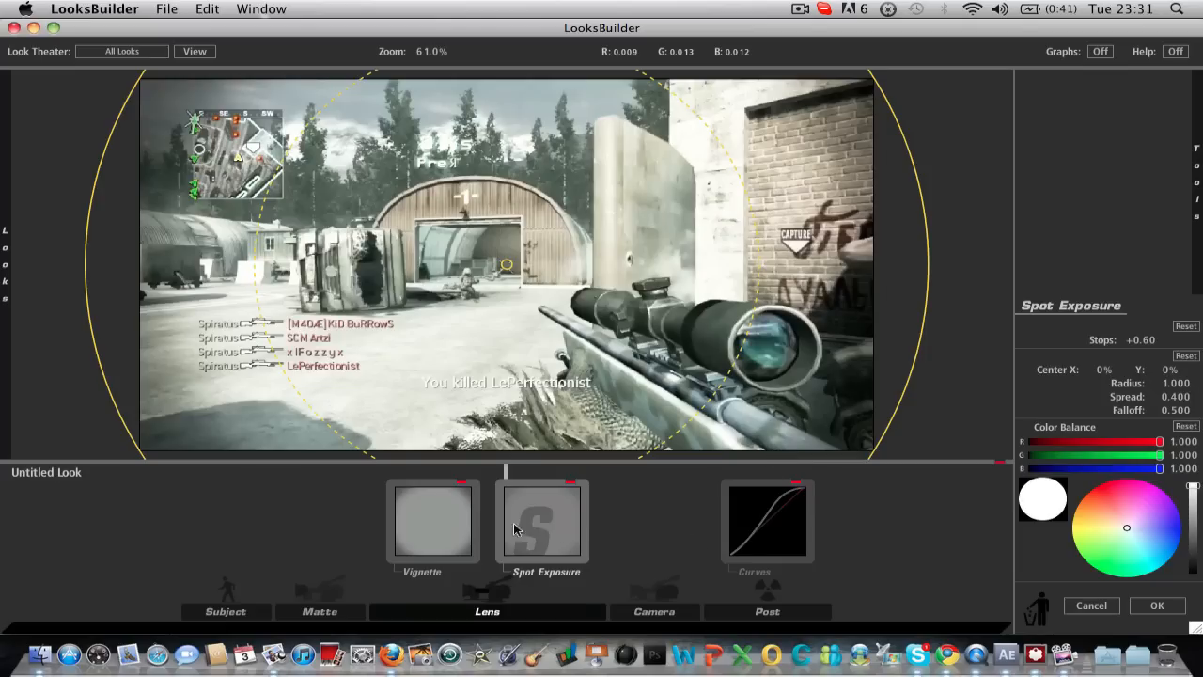
pyautogui.click(420, 523)
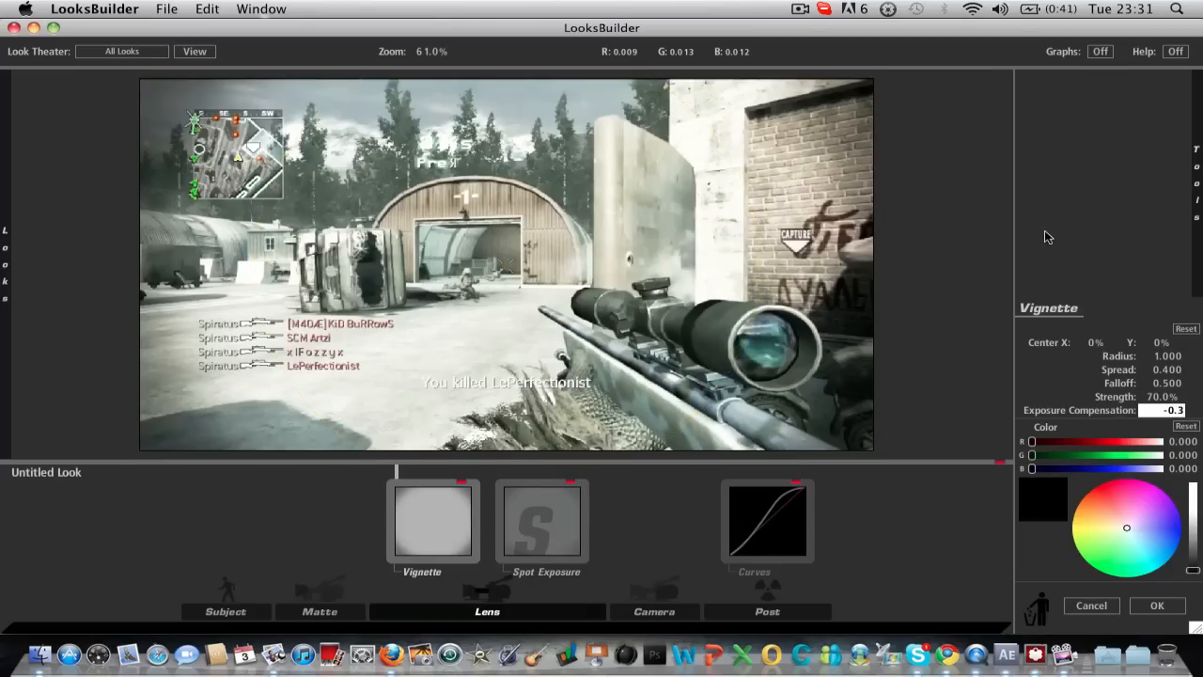
pyautogui.click(542, 521)
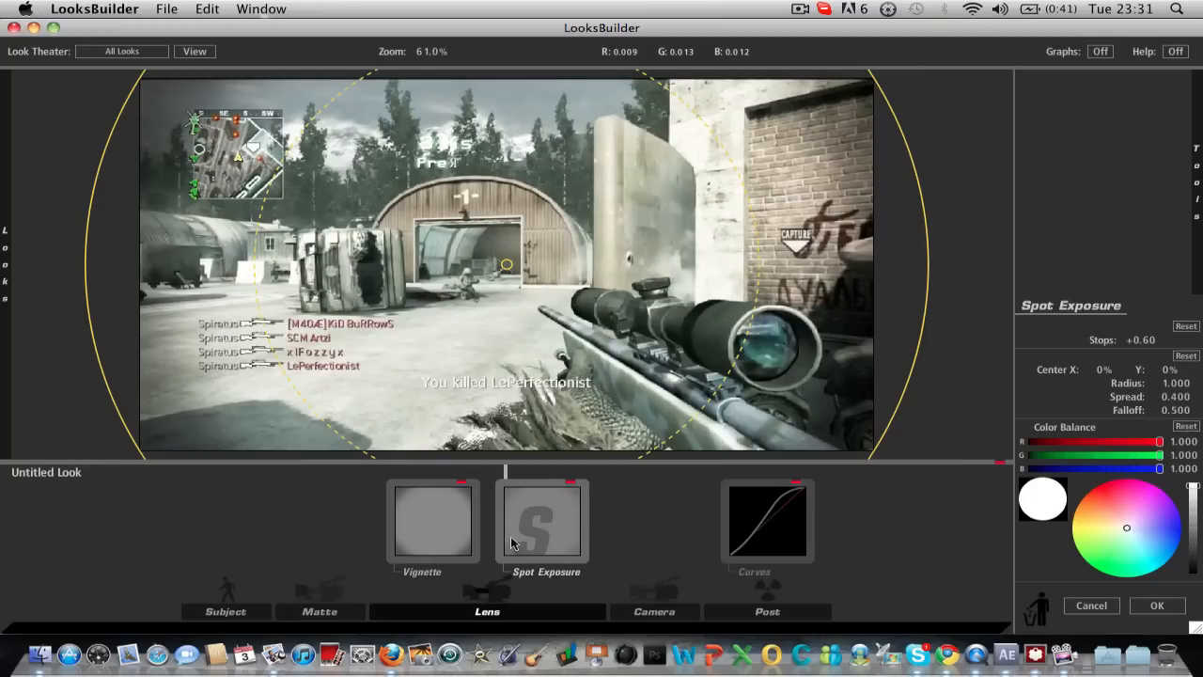
pyautogui.moveTo(814, 588)
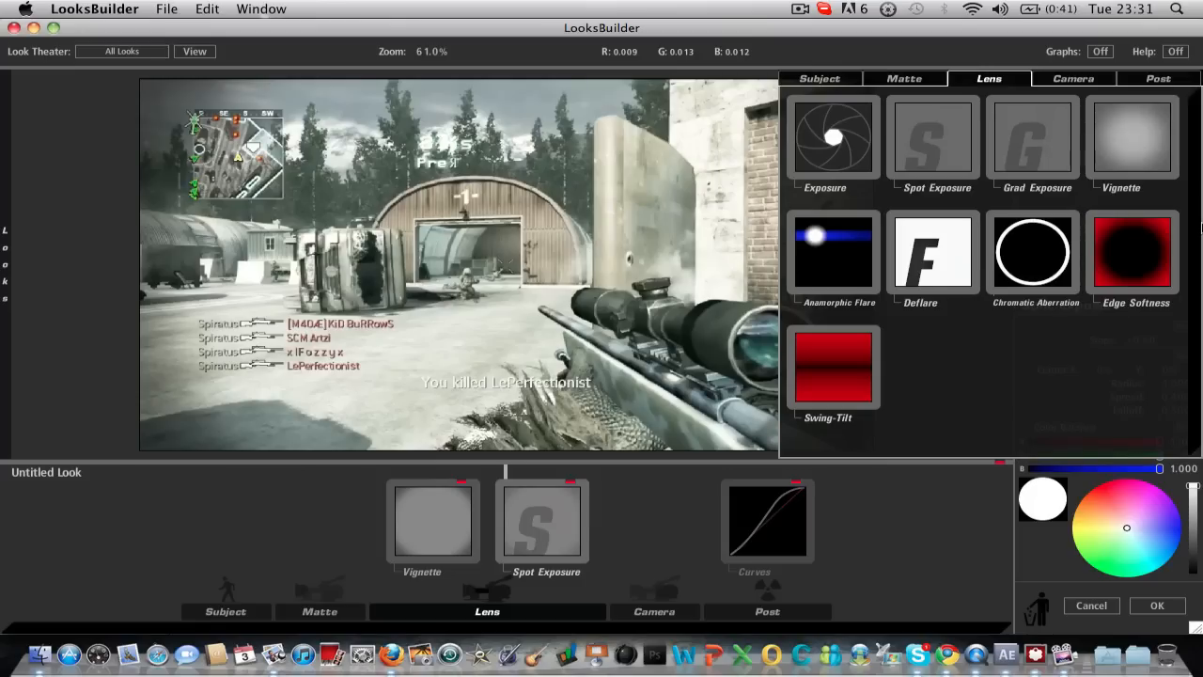
# Add two Matte Color Filters, the first blue with +0.90 exposure compensation, the second warm, and apply
pyautogui.click(905, 78)
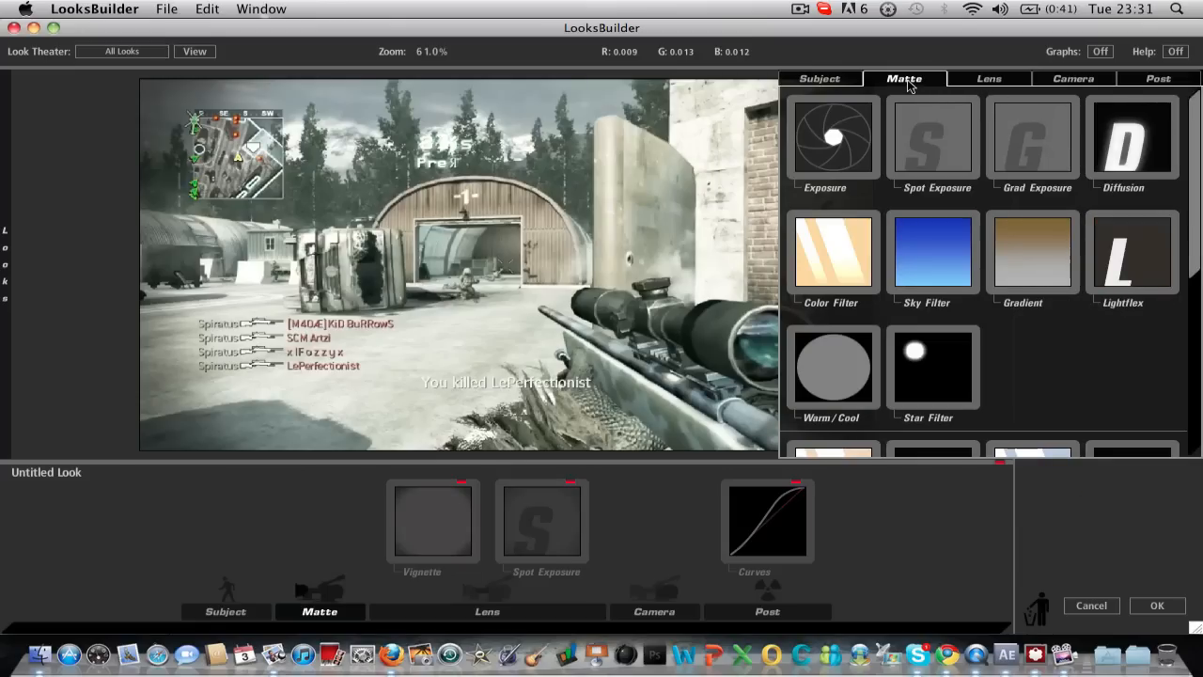
pyautogui.click(833, 251)
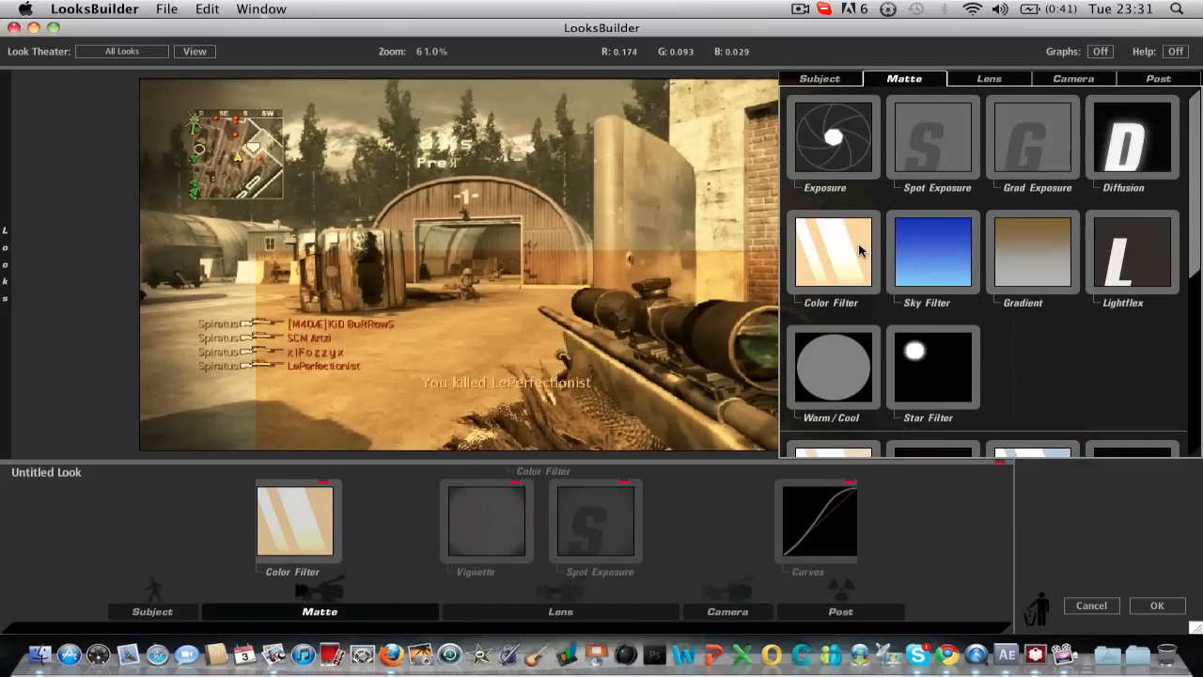
pyautogui.click(833, 249)
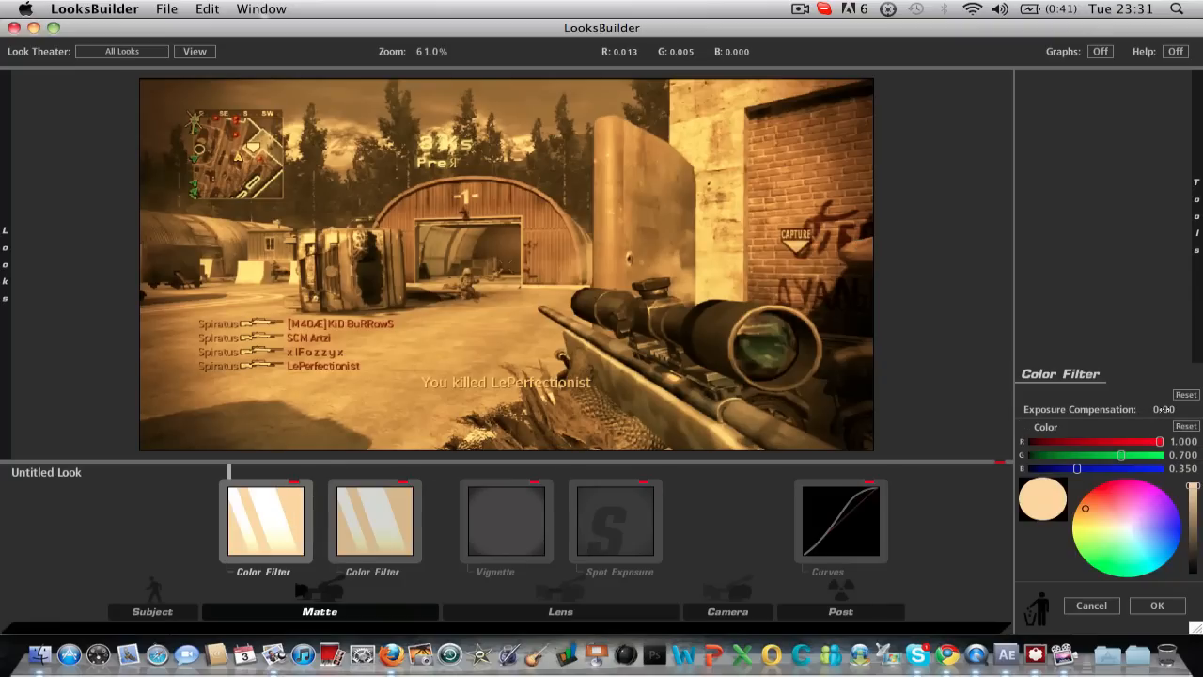
pyautogui.click(1167, 409)
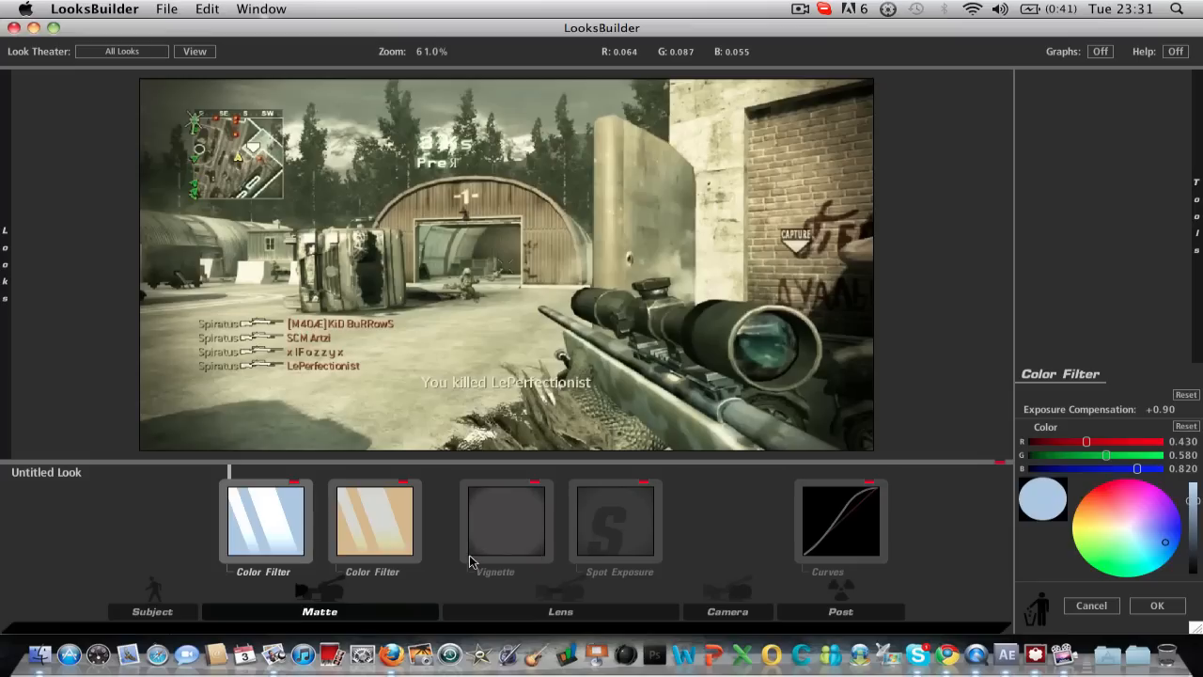
pyautogui.click(373, 522)
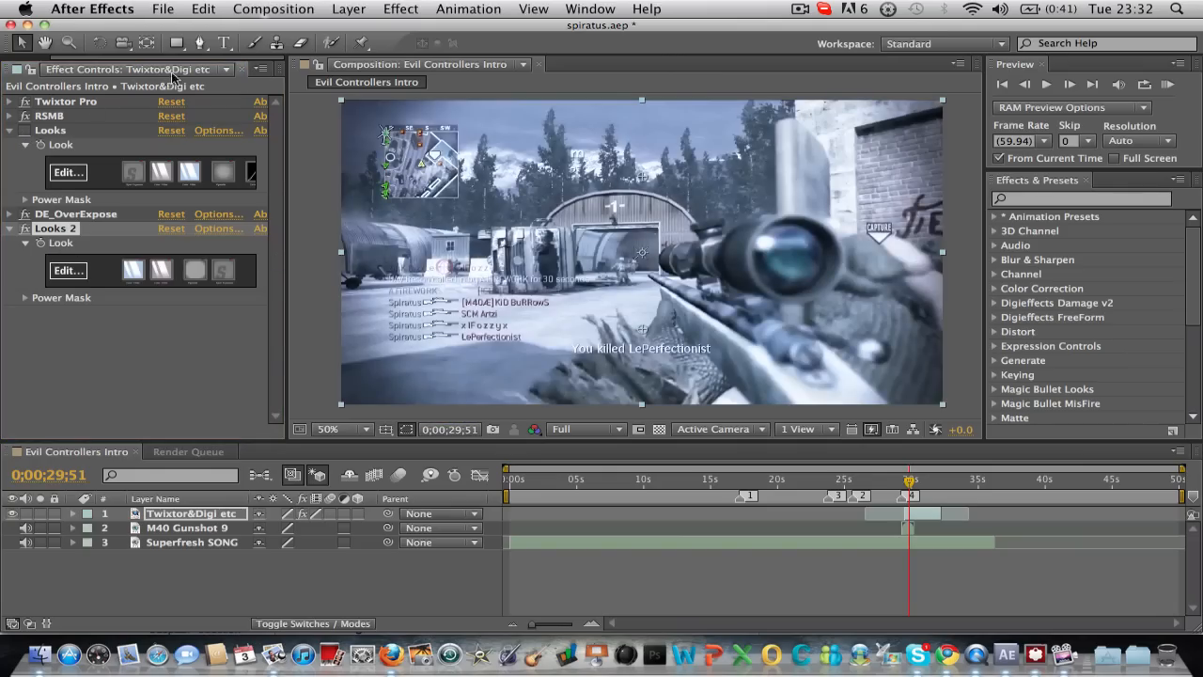
# Relaunch LooksBuilder from the Looks 2 Edit button
pyautogui.click(400, 9)
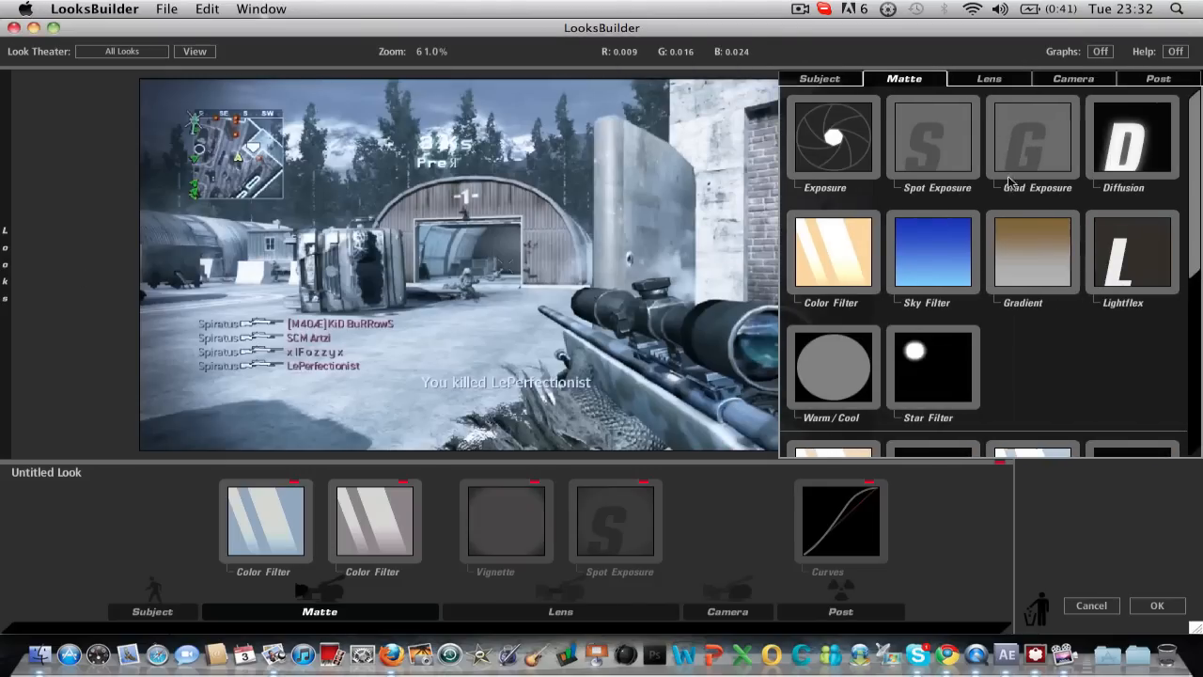
# Add Chromatic Aberration with red/cyan 1.5, green/magenta -1.0, blue/yellow 0.5 and apply the look
pyautogui.click(986, 78)
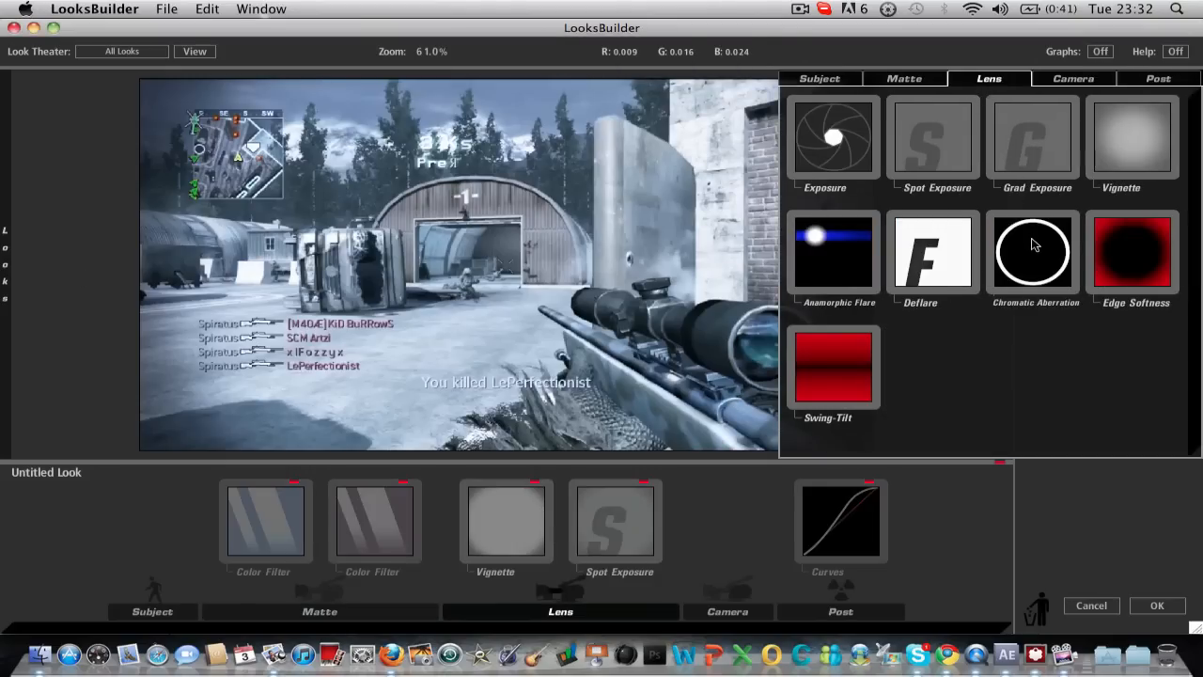
pyautogui.click(1034, 251)
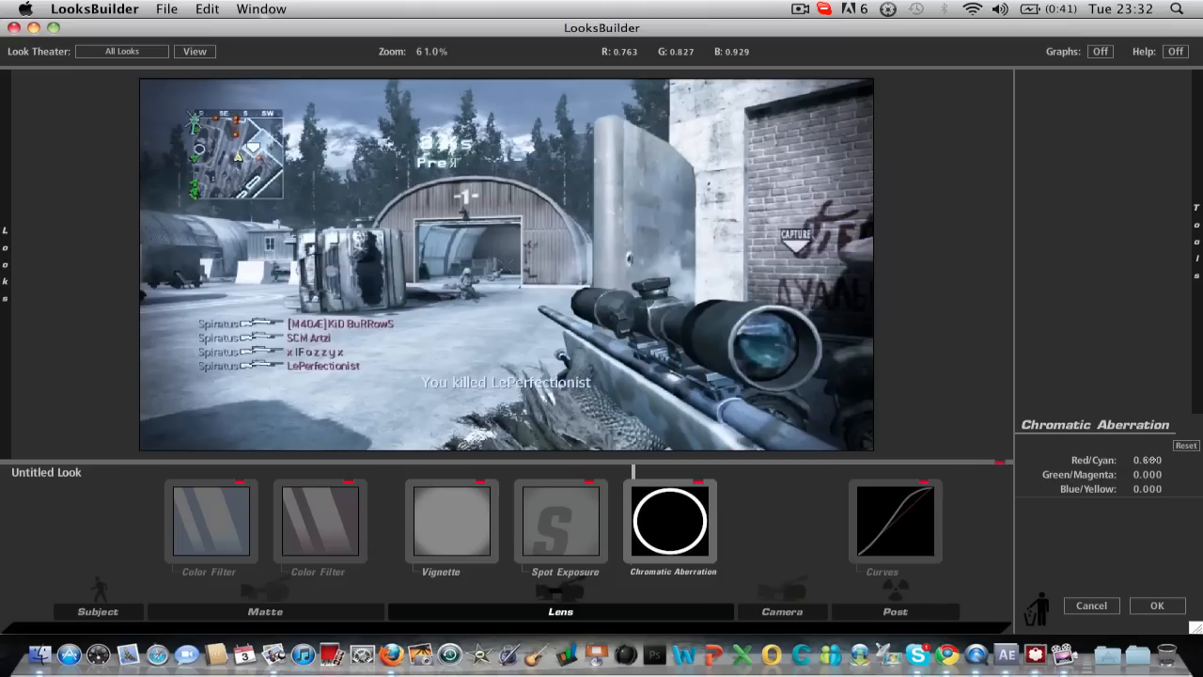
pyautogui.click(1147, 459)
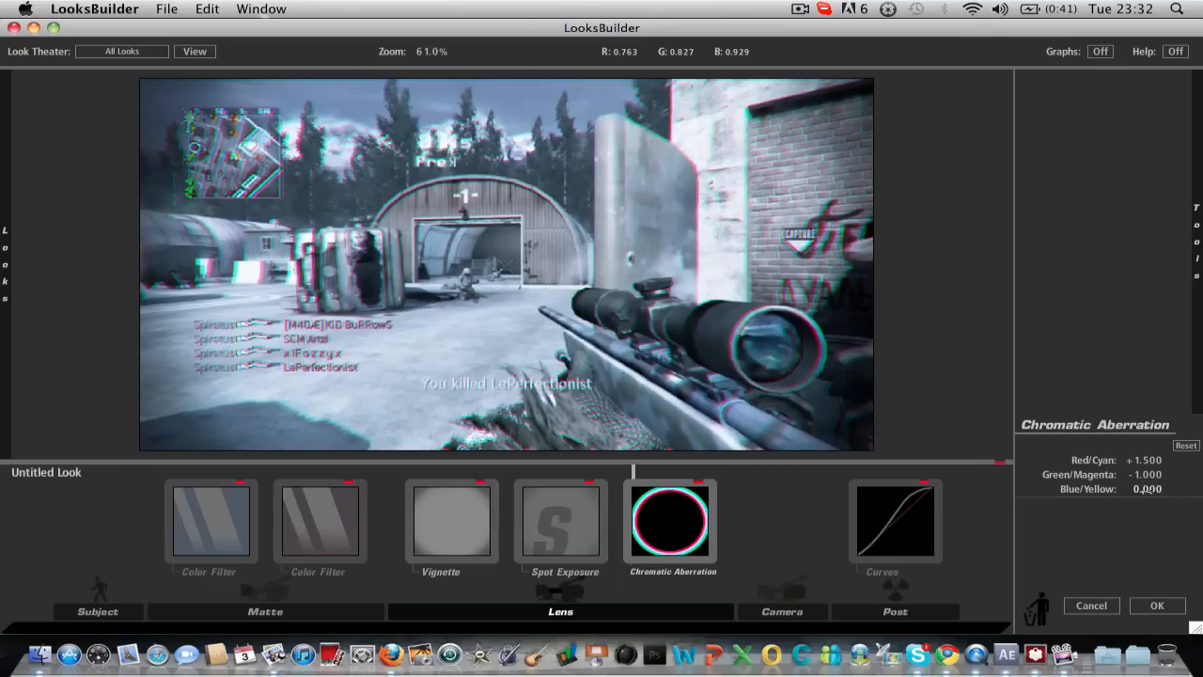
pyautogui.click(1143, 489)
pyautogui.write('+0.500')
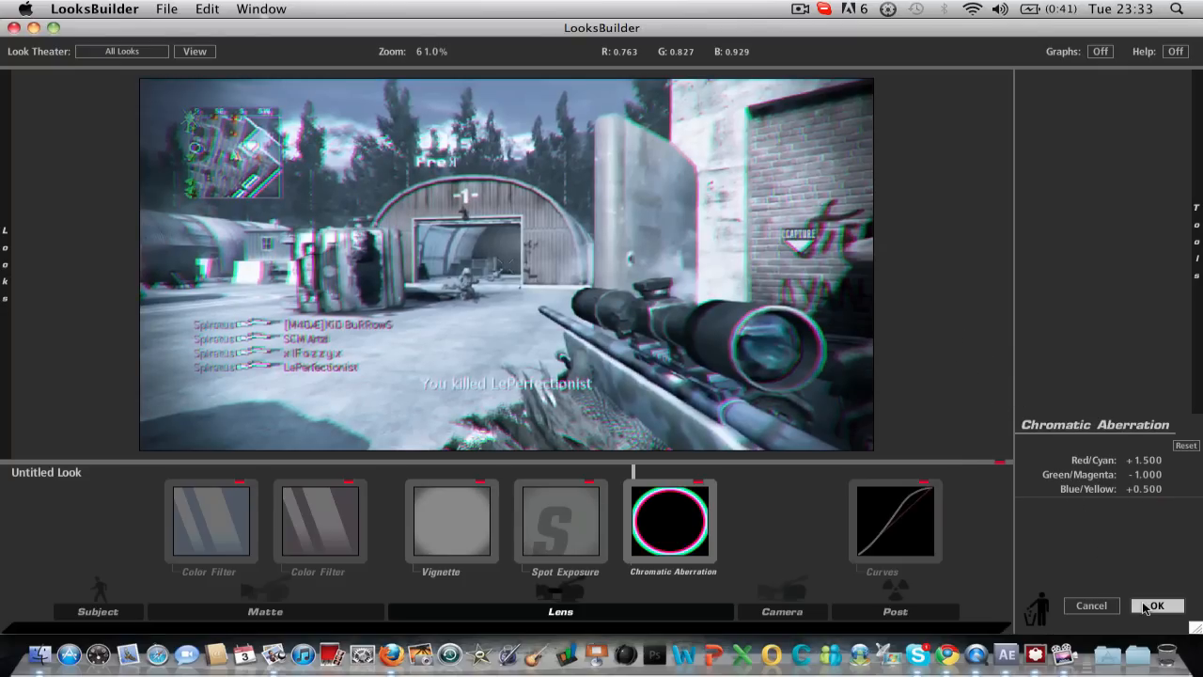
pyautogui.click(1157, 605)
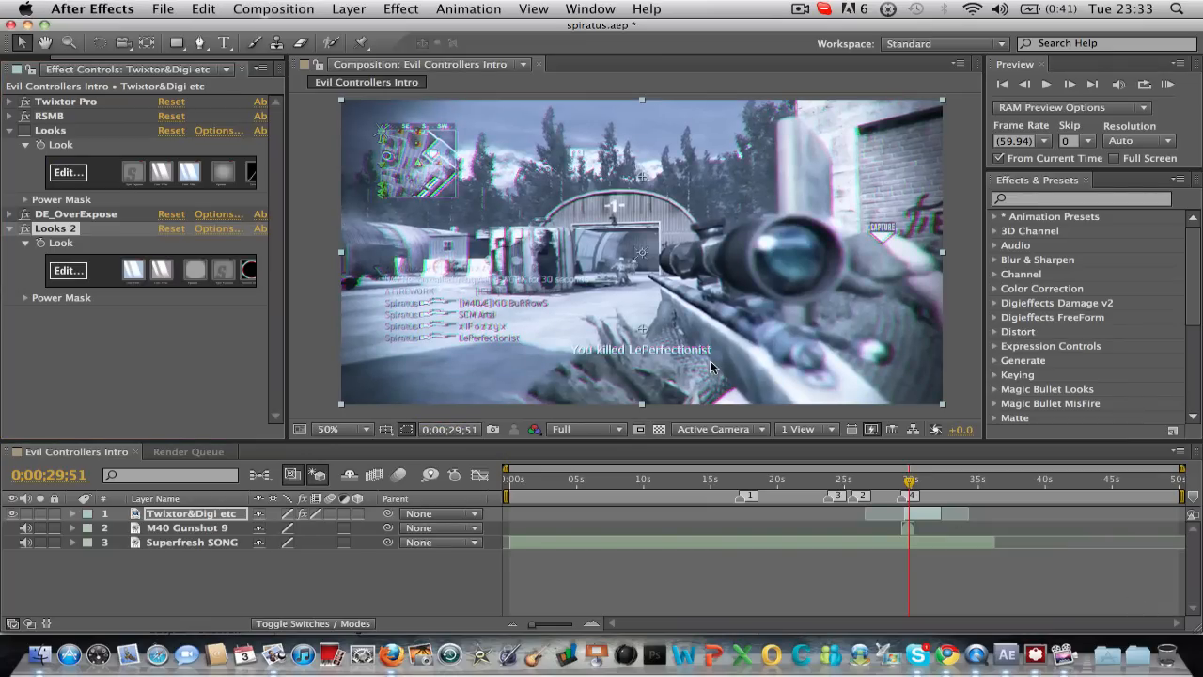